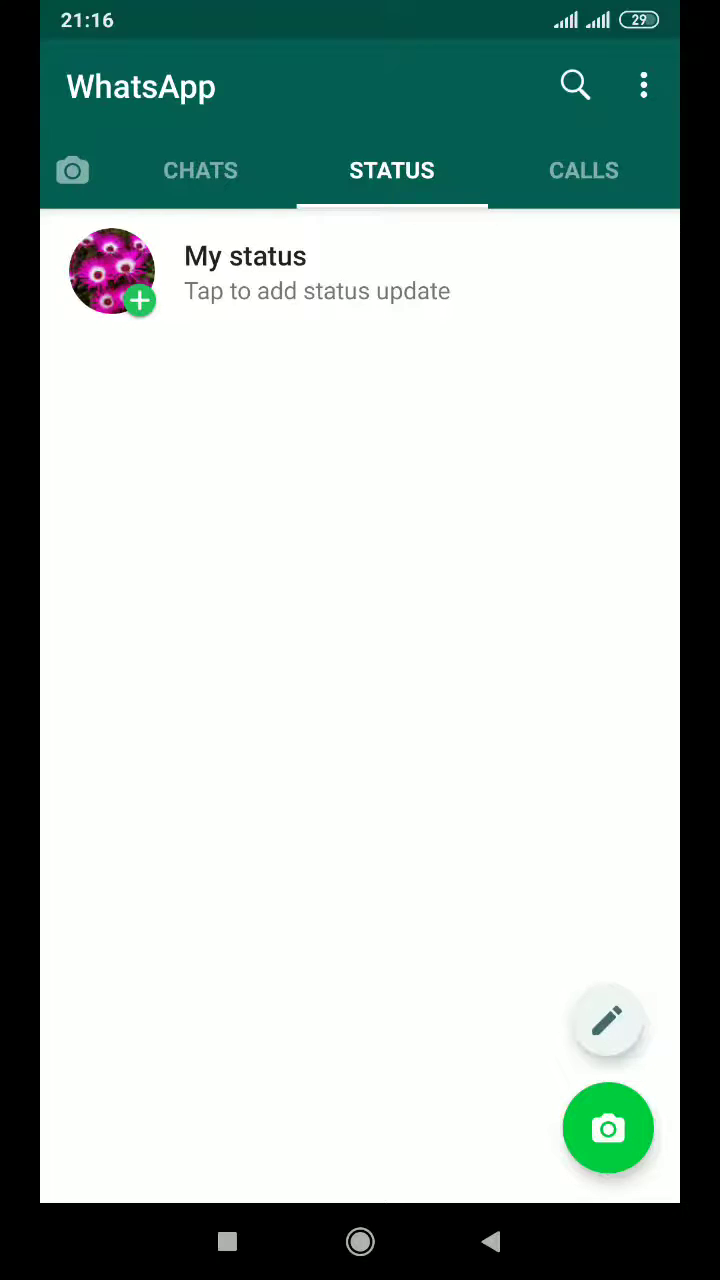
Open WhatsApp Settings from the three-dot menu to reach the Chats settings.
{"action": "left_click", "coordinate": [643, 85]}
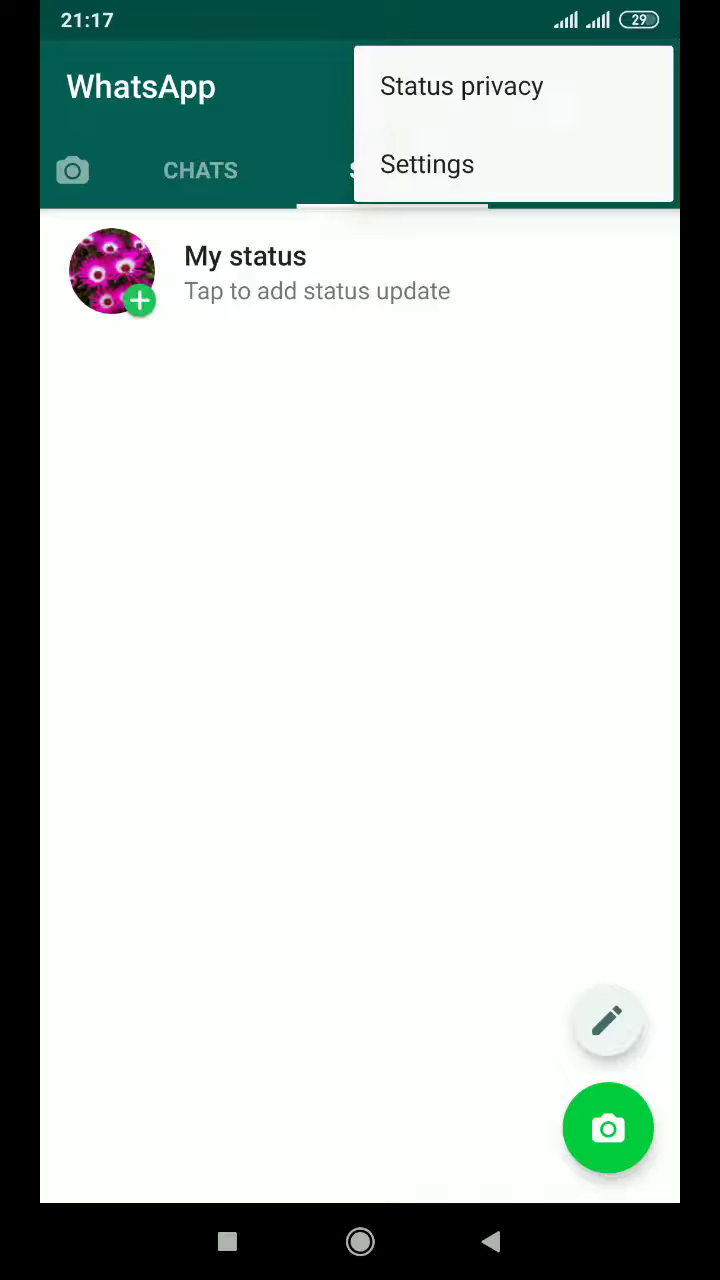
{"action": "left_click", "coordinate": [427, 164]}
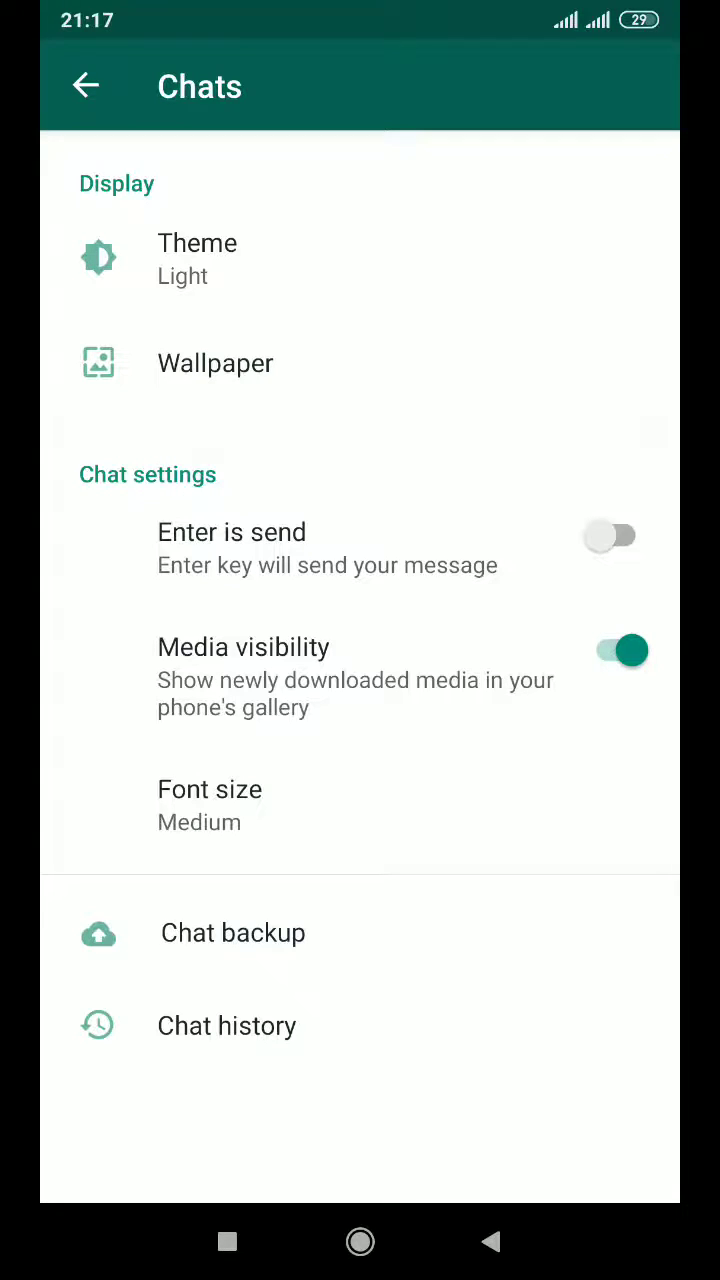
Set the Theme to Dark in the Choose theme dialog and confirm with OK.
{"action": "left_click", "coordinate": [197, 258]}
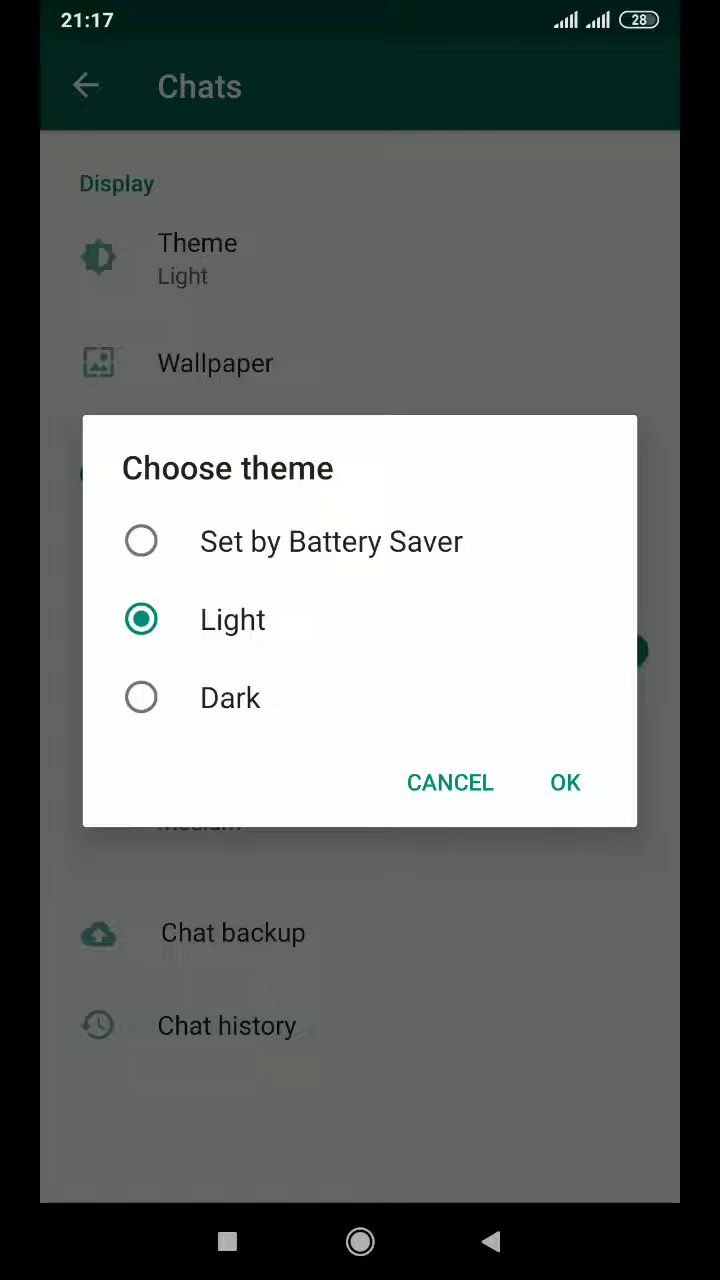
{"action": "left_click", "coordinate": [141, 697]}
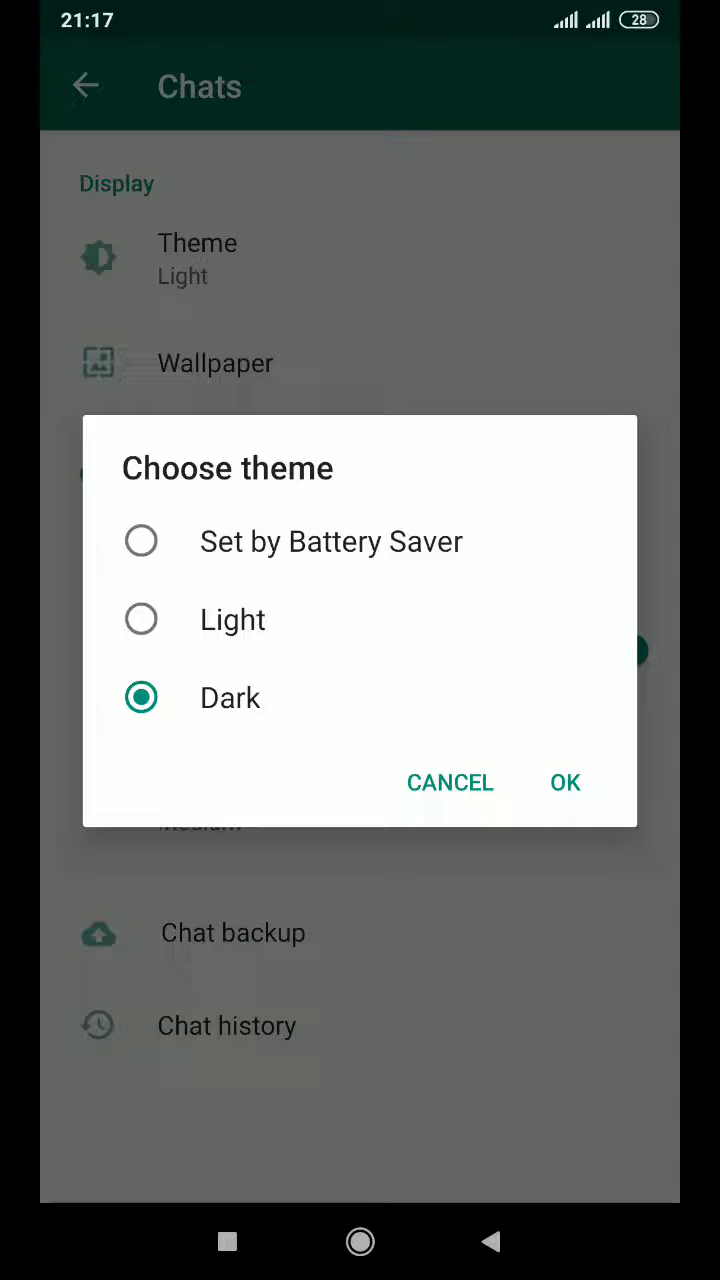
{"action": "left_click", "coordinate": [564, 782]}
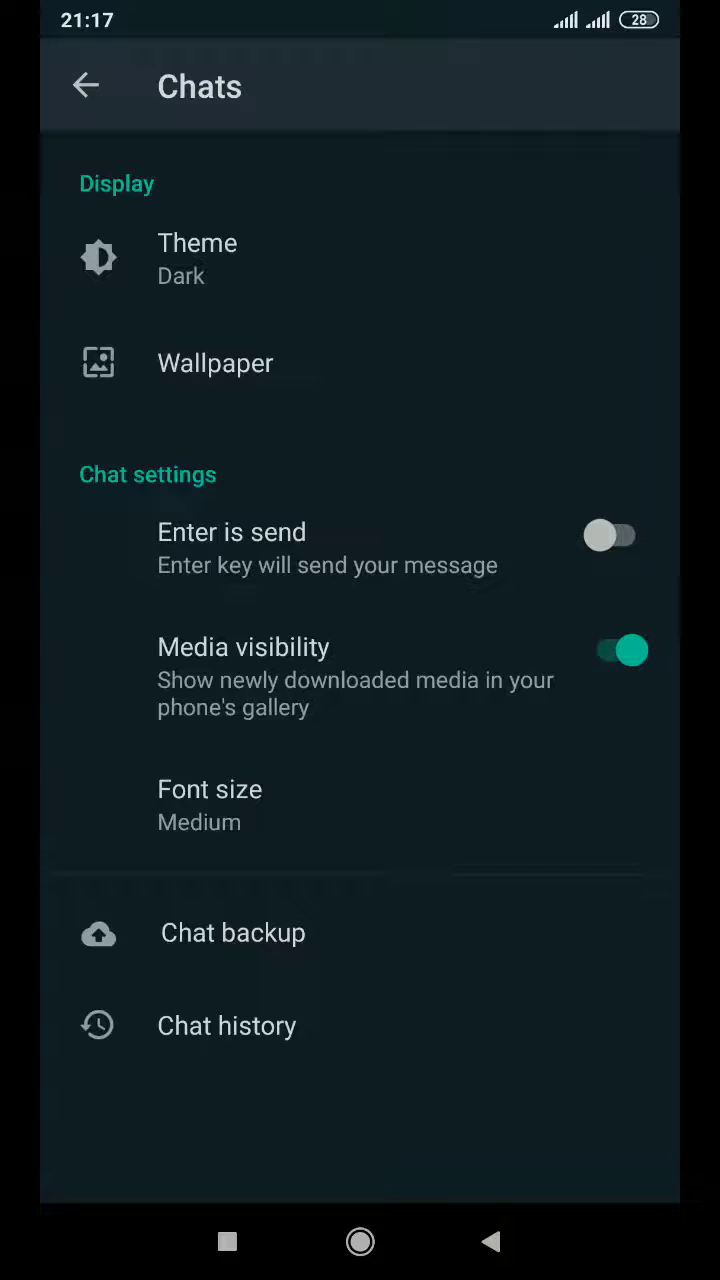
Go back and open Theme to revert the app to the Light theme.
{"action": "left_click", "coordinate": [85, 86]}
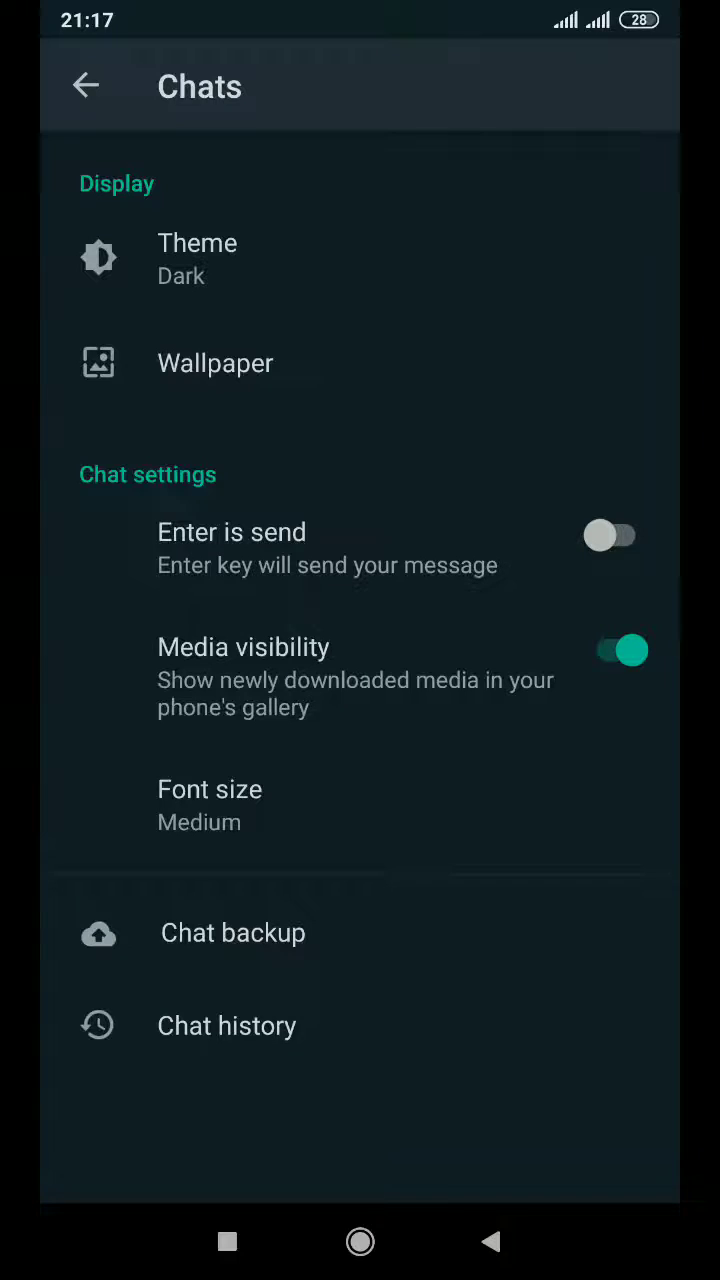
{"action": "left_click", "coordinate": [197, 258]}
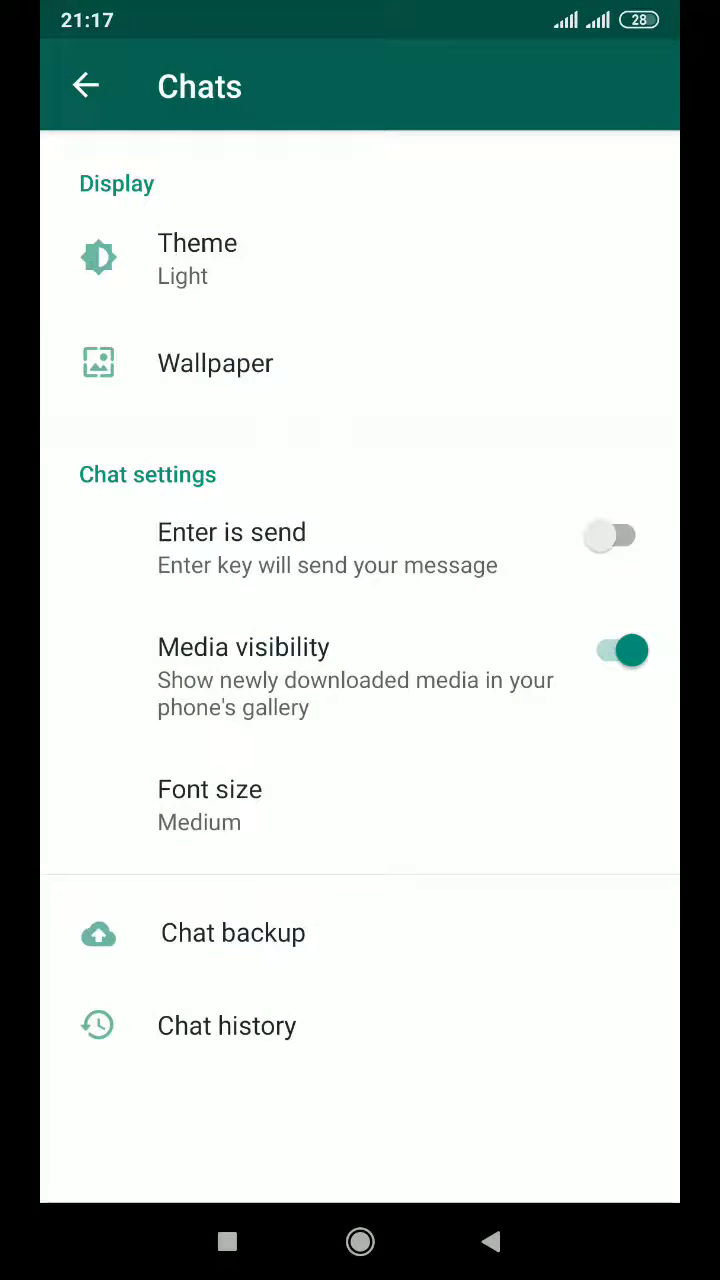
Try Set by Battery Saver, apply Dark, then reopen Theme to confirm Dark.
{"action": "left_click", "coordinate": [197, 258]}
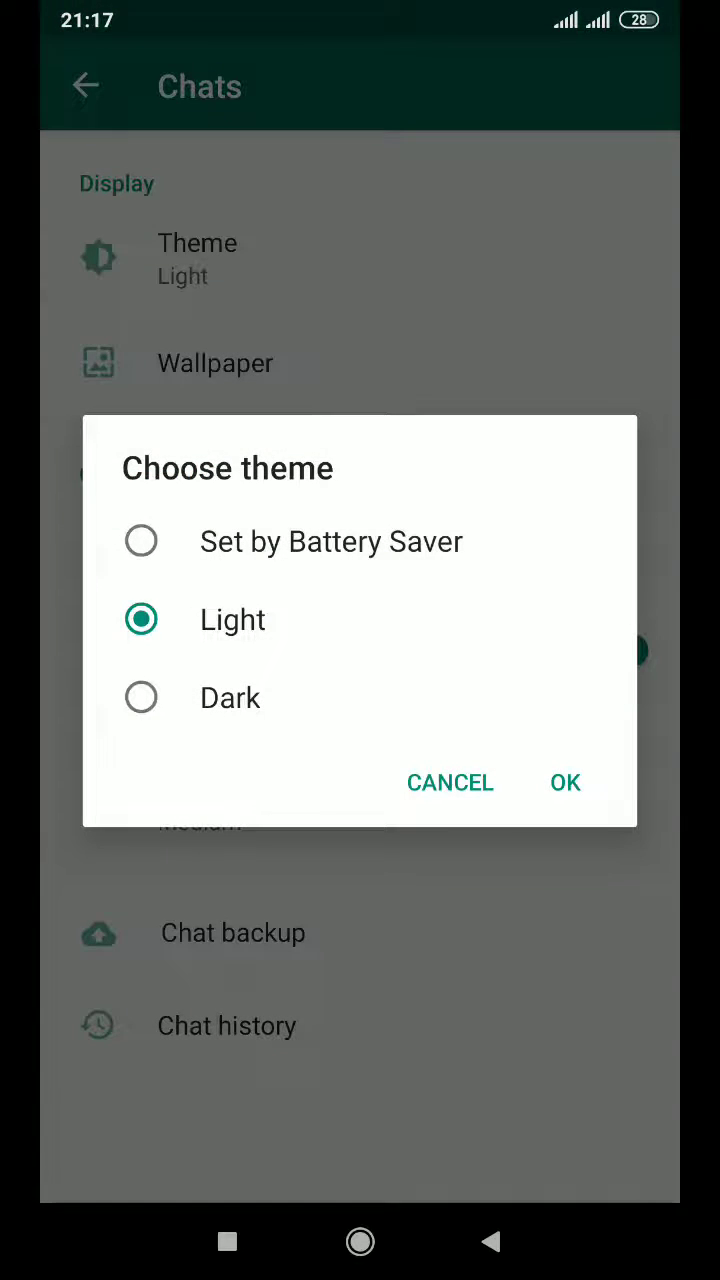
{"action": "left_click", "coordinate": [141, 541]}
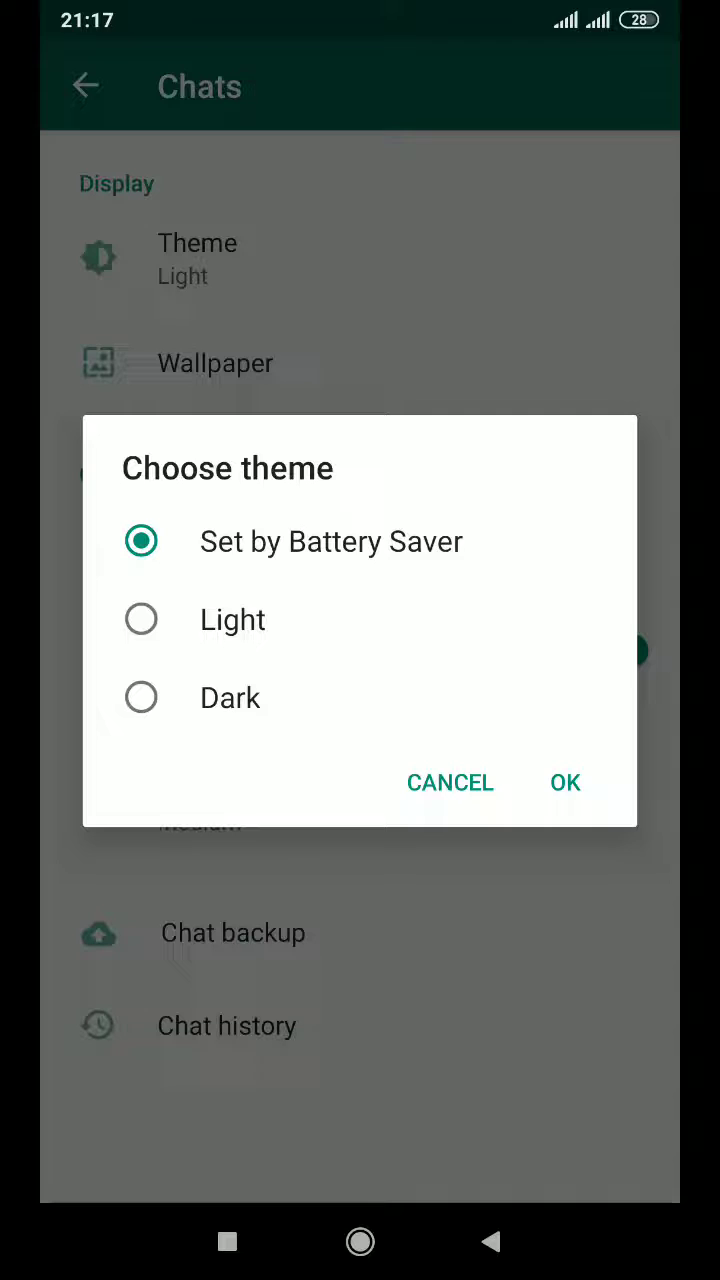
{"action": "left_click", "coordinate": [565, 783]}
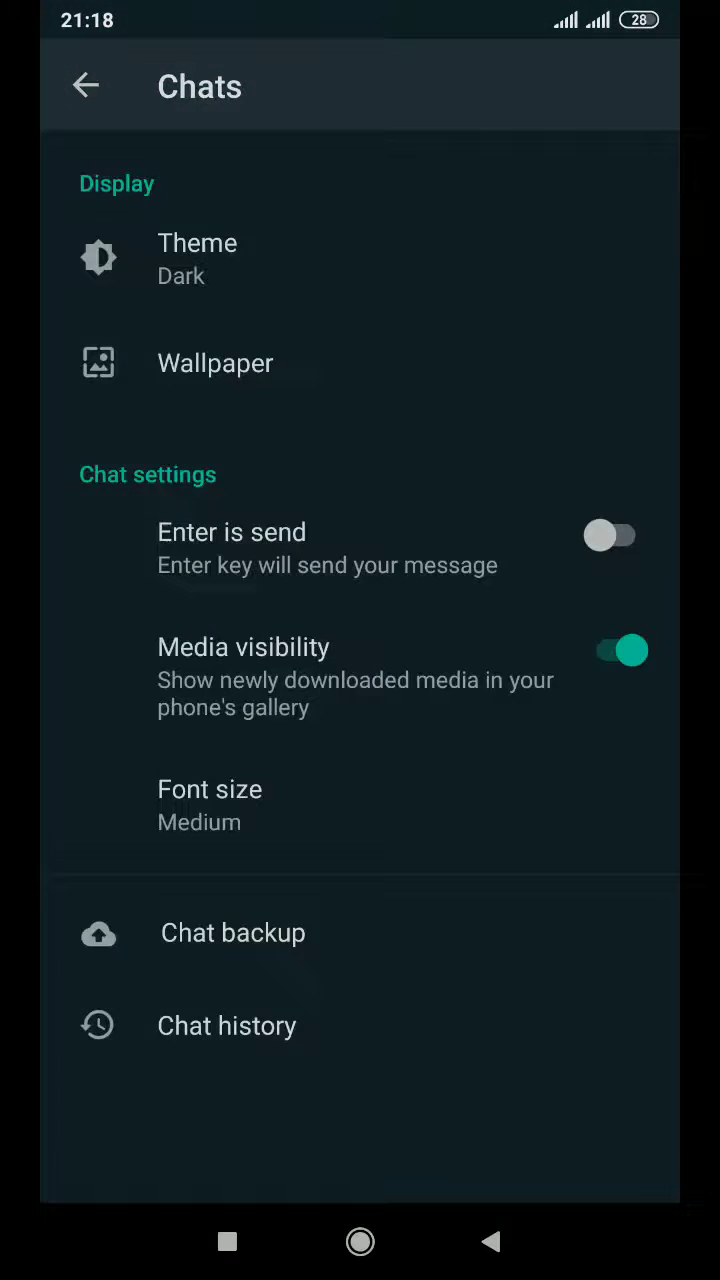
{"action": "left_click", "coordinate": [197, 258]}
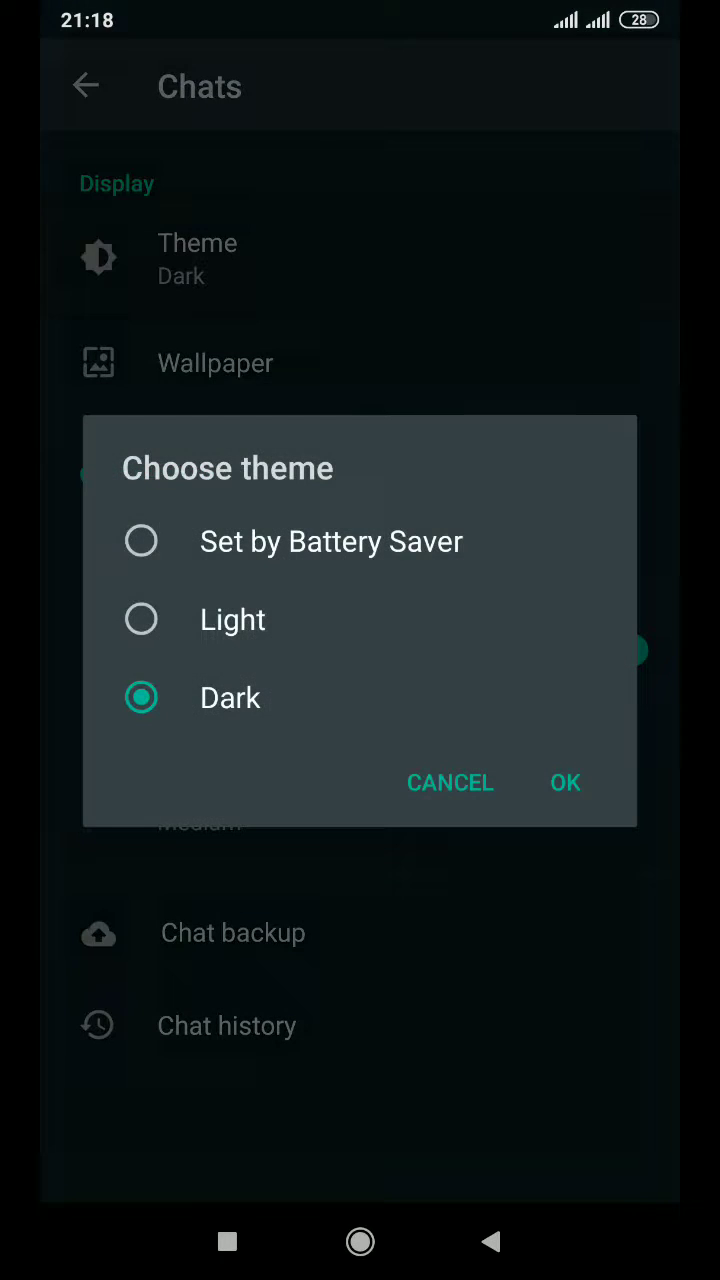